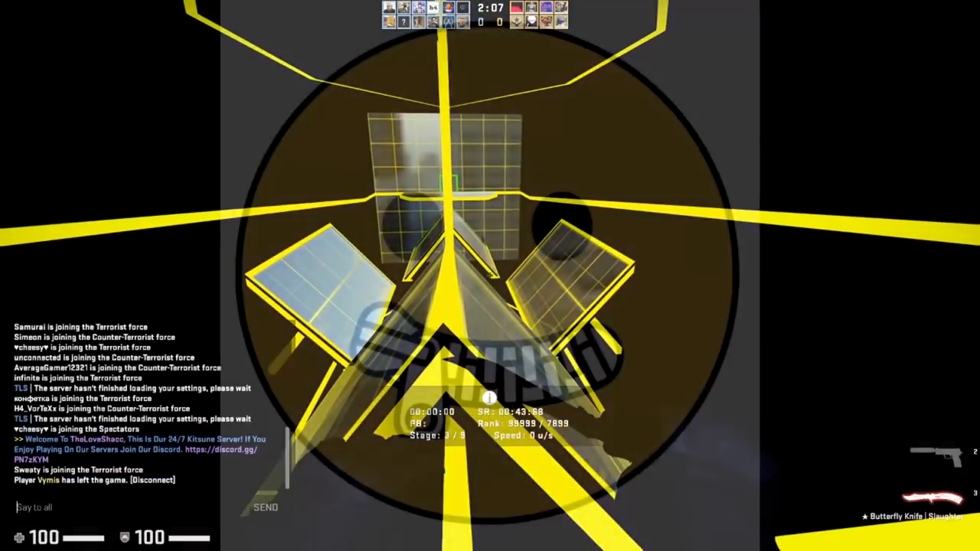
Leave the finished surf run and return to the start zone with the timer reset to 00:00:00
key("Escape")
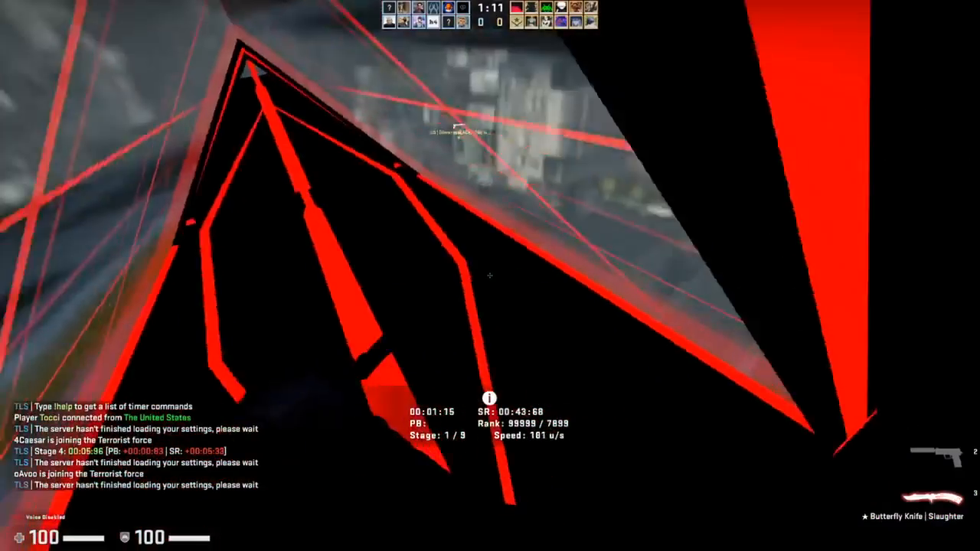
mouse_move(490, 276)
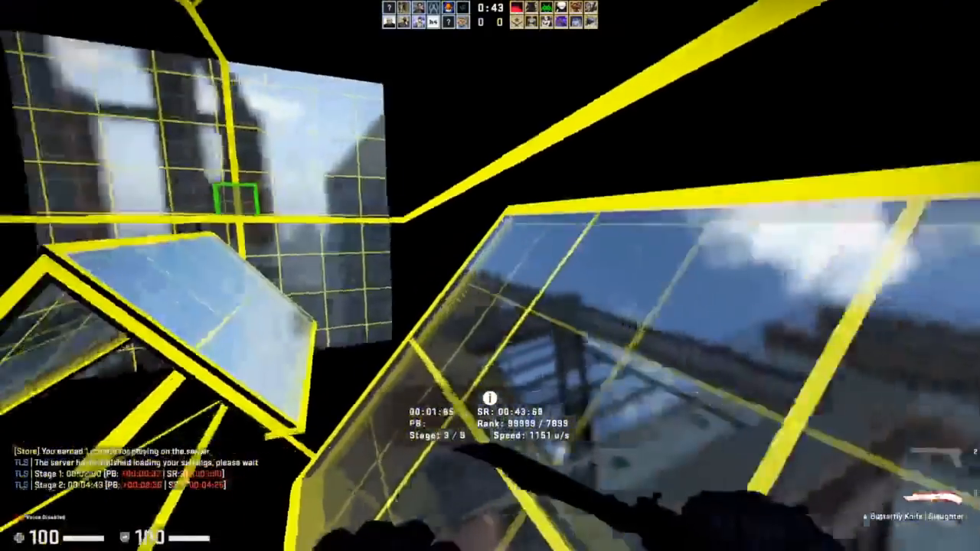
mouse_move(490, 275)
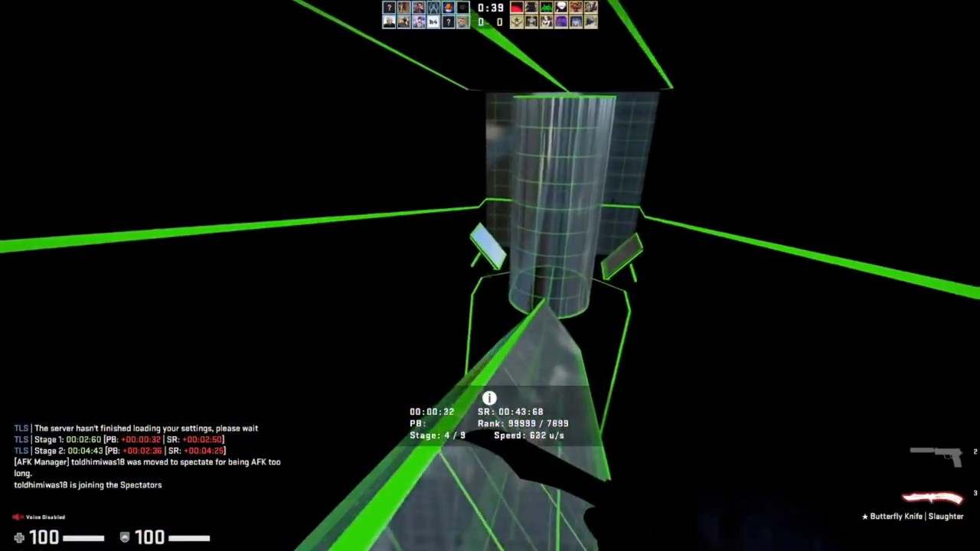
mouse_move(491, 276)
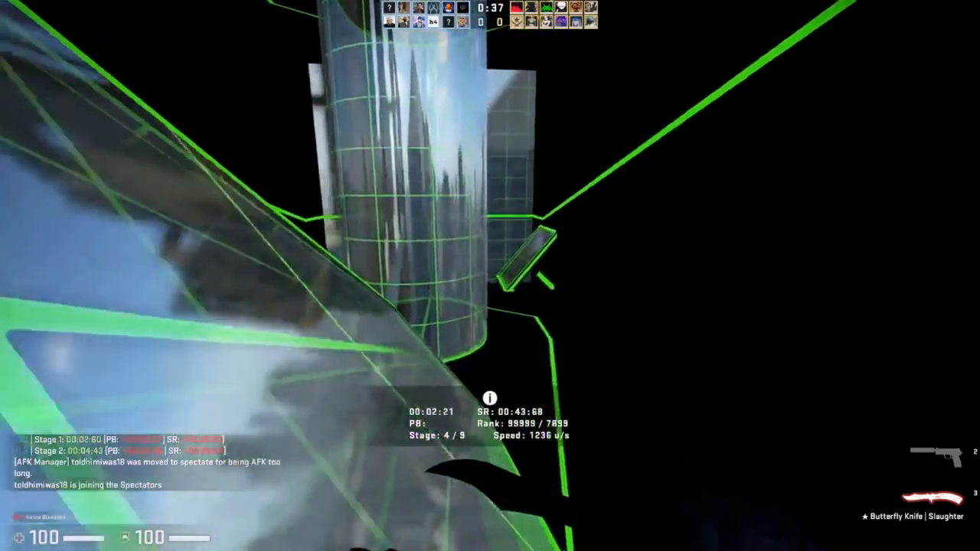
mouse_move(490, 275)
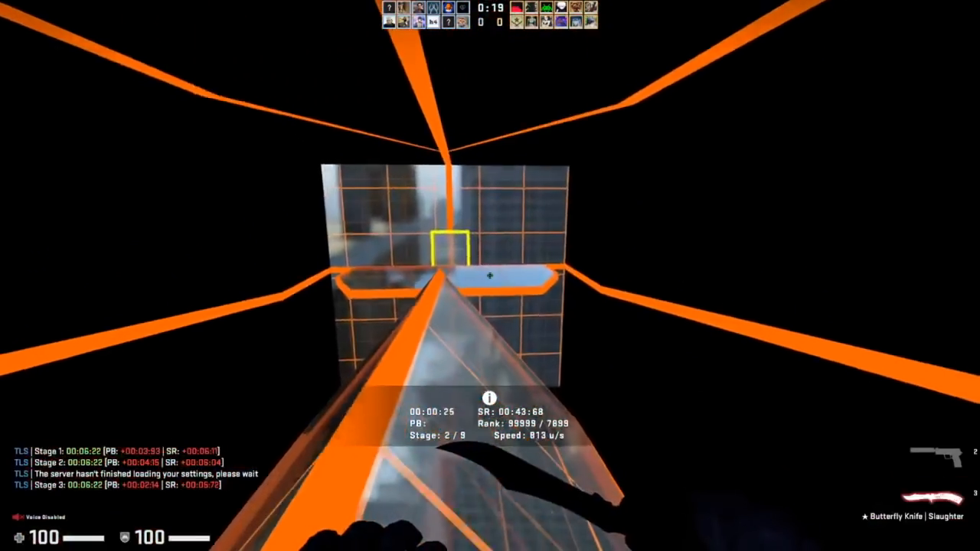
mouse_move(491, 276)
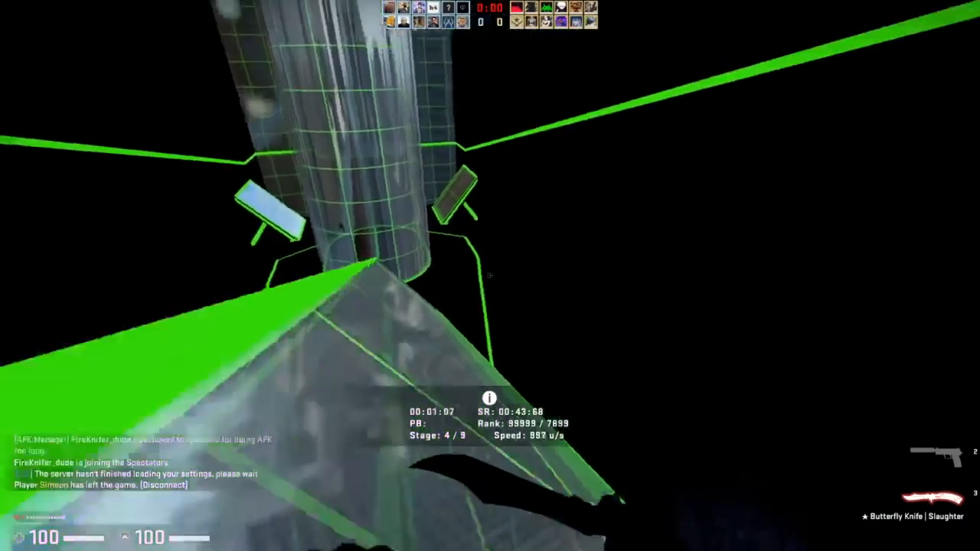
mouse_move(490, 276)
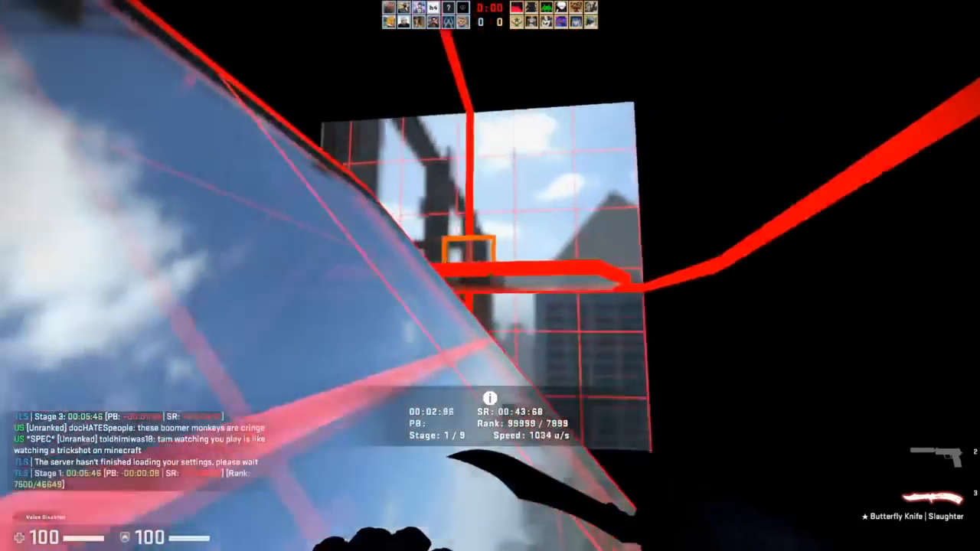
mouse_move(490, 276)
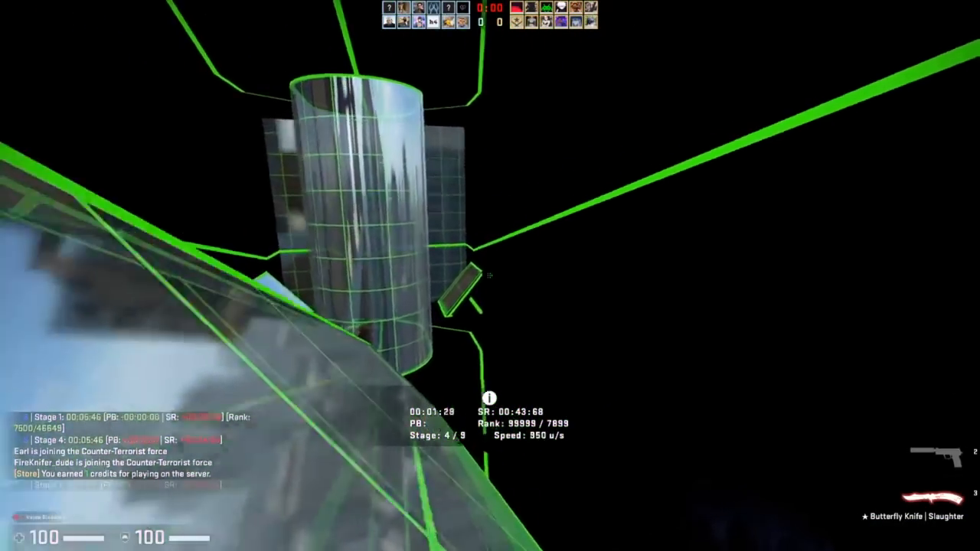
mouse_move(490, 276)
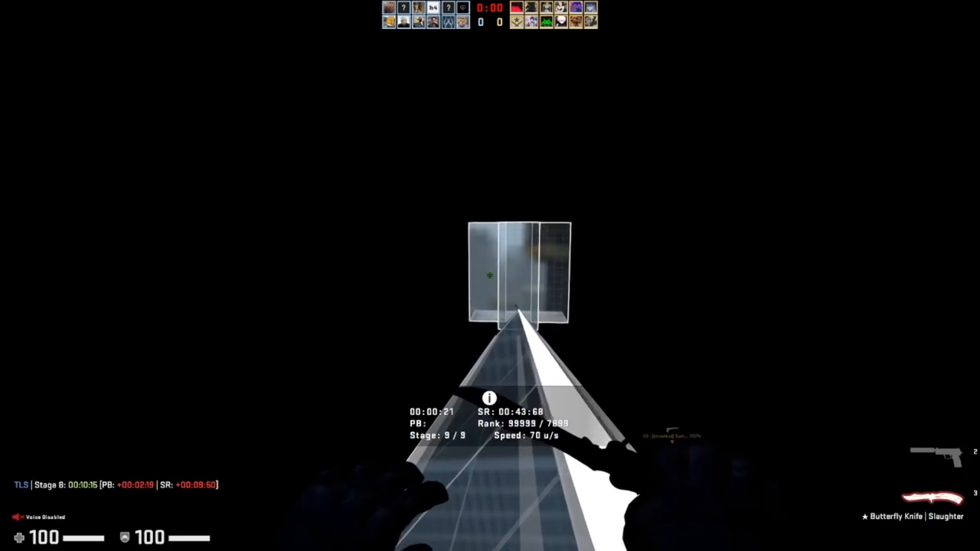
mouse_move(490, 275)
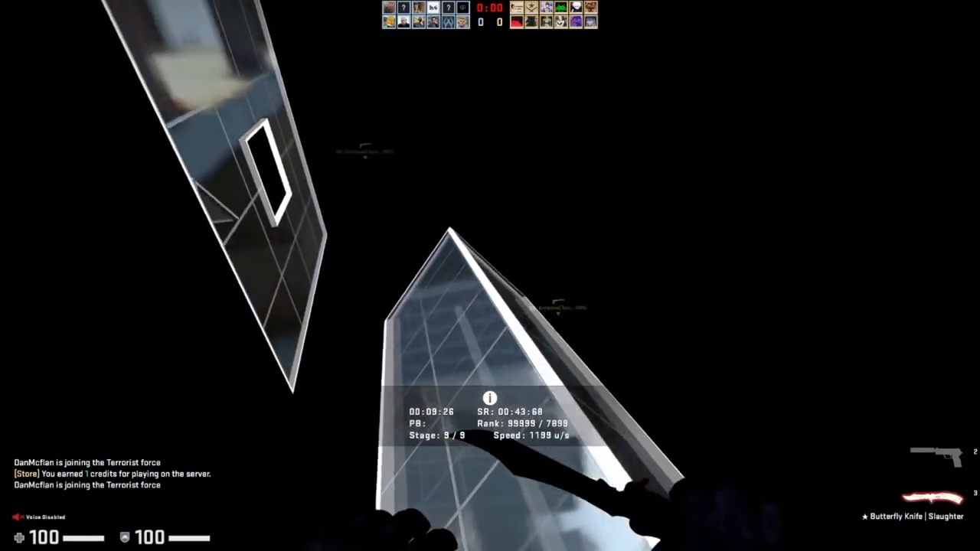
mouse_move(490, 276)
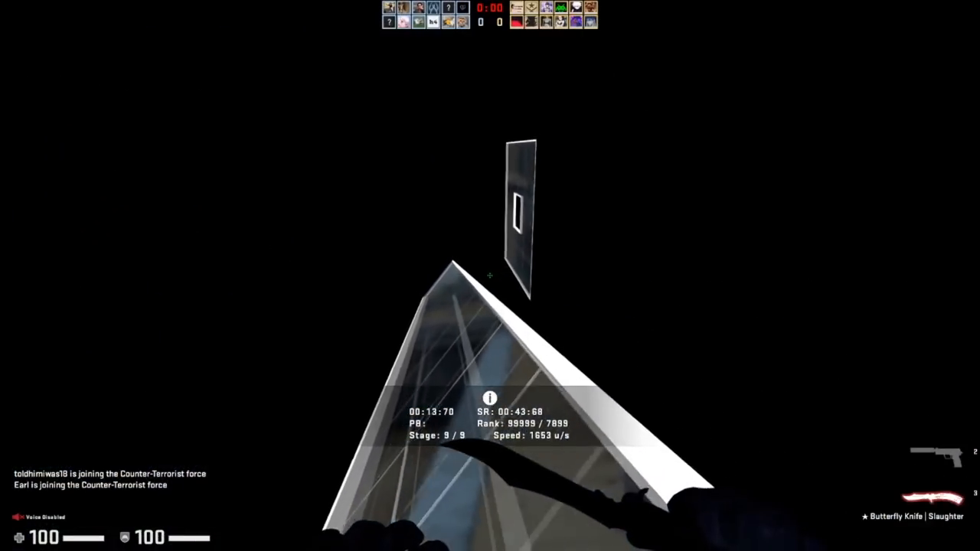
mouse_move(491, 276)
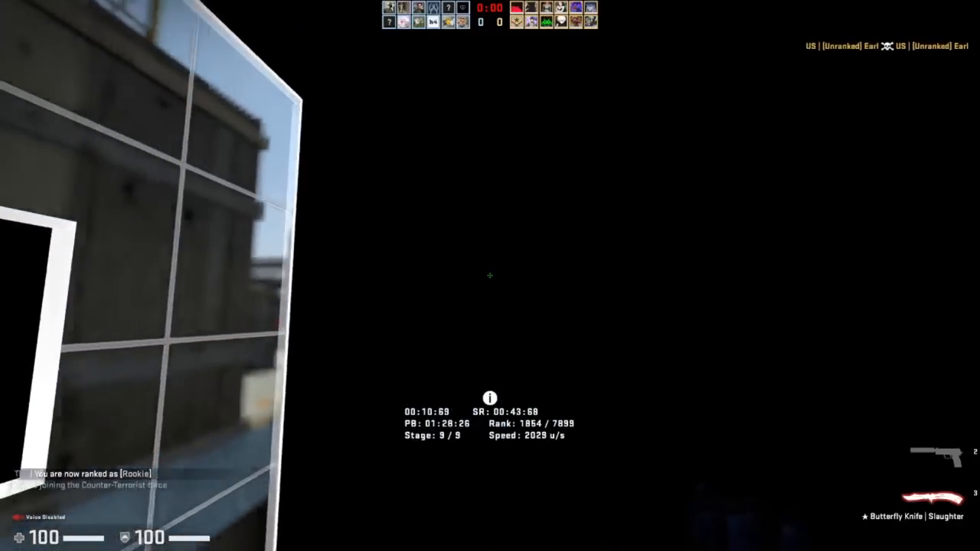
mouse_move(490, 276)
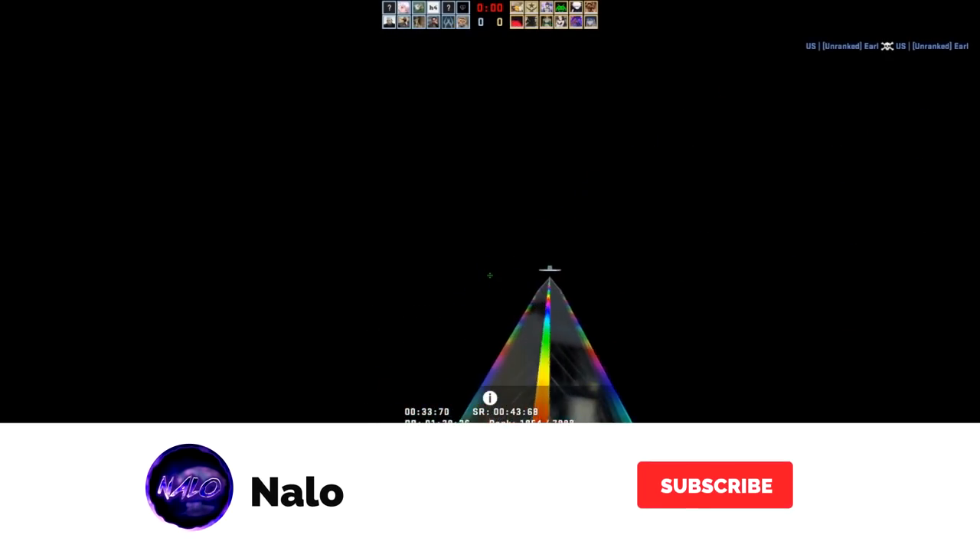
left_click(715, 486)
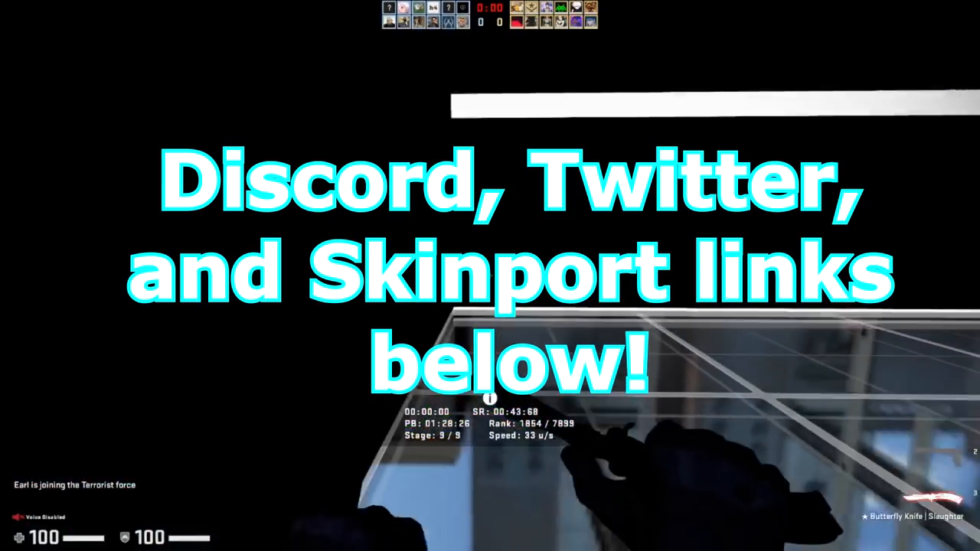
mouse_move(490, 275)
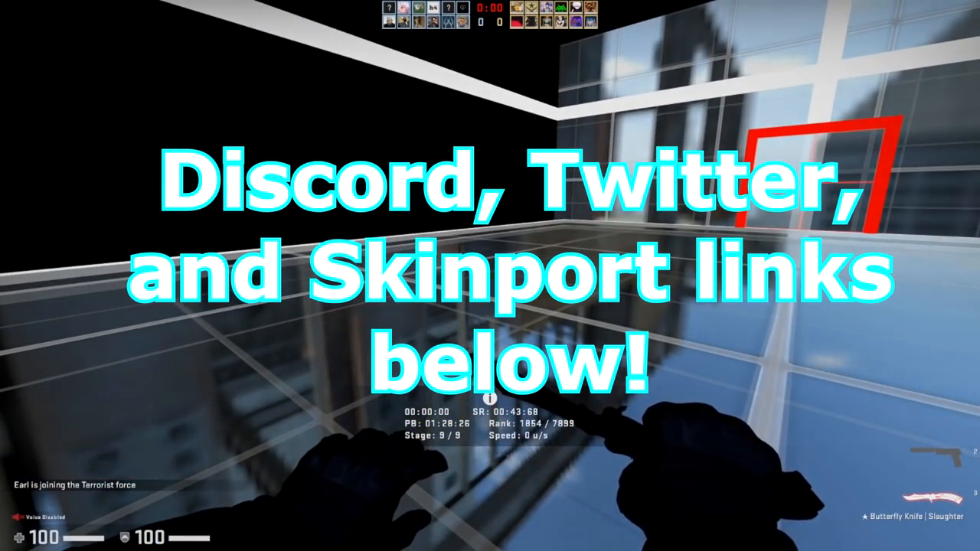